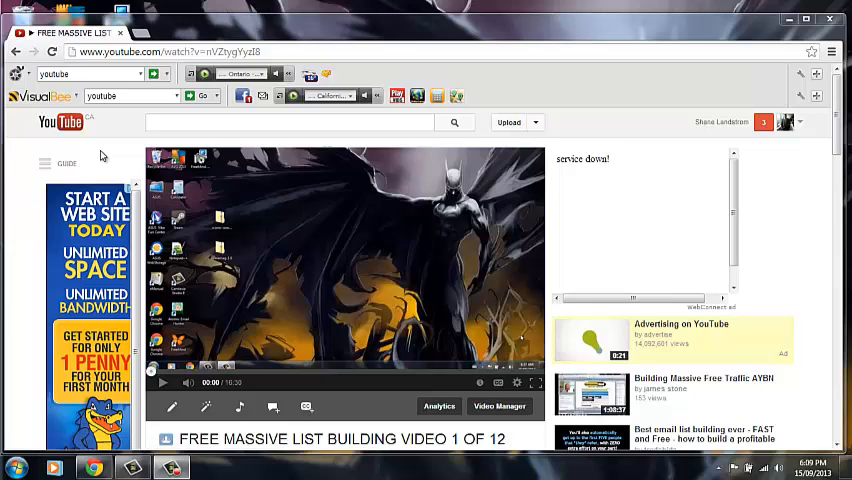
mouse_move(390, 196)
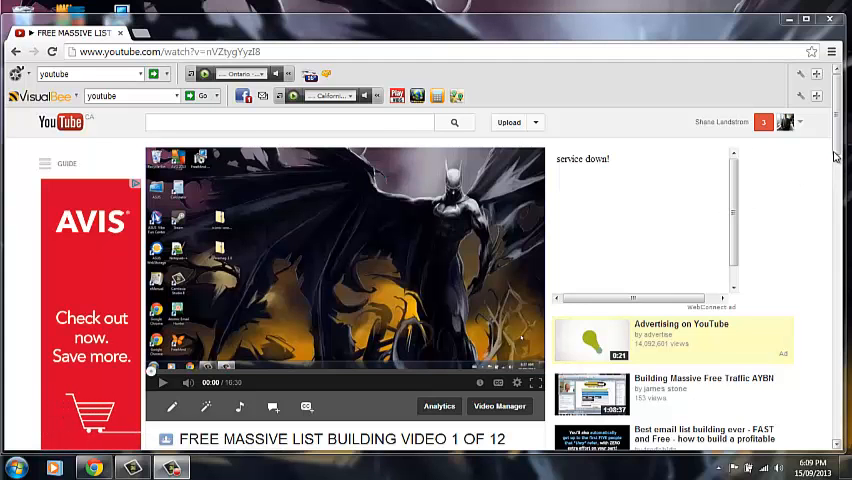
Scroll down through the YouTube video page.
scroll("down", 3)
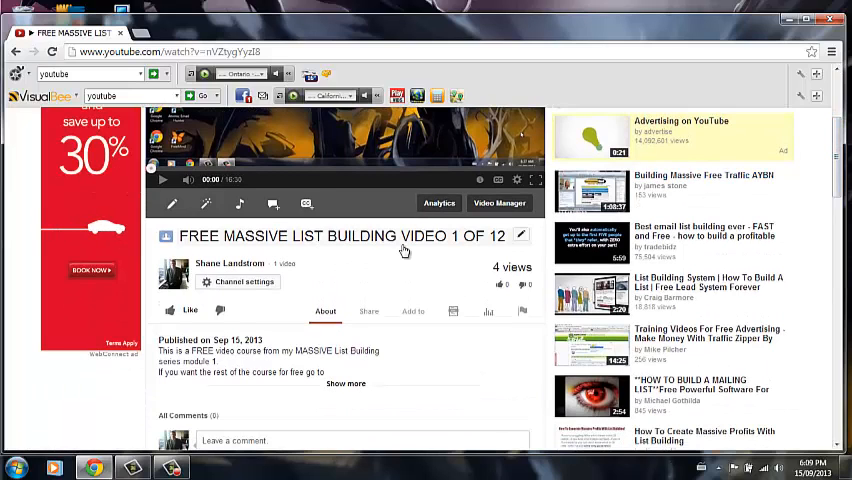
mouse_move(195, 245)
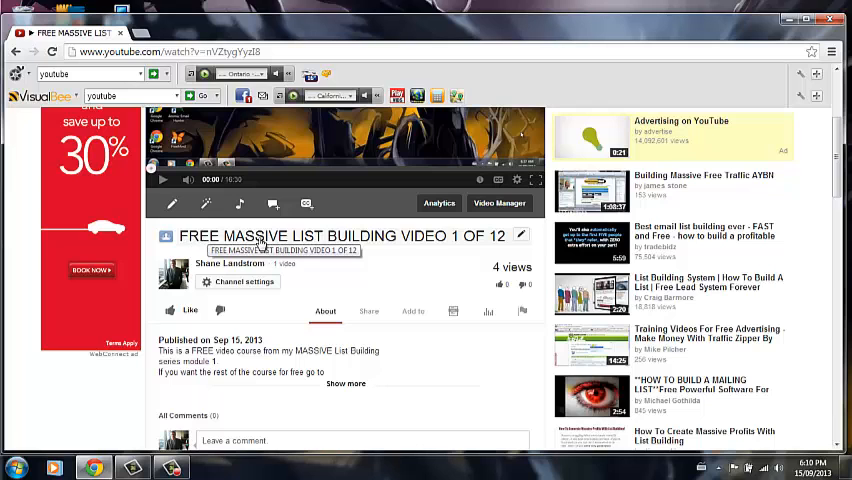
scroll("down", 3)
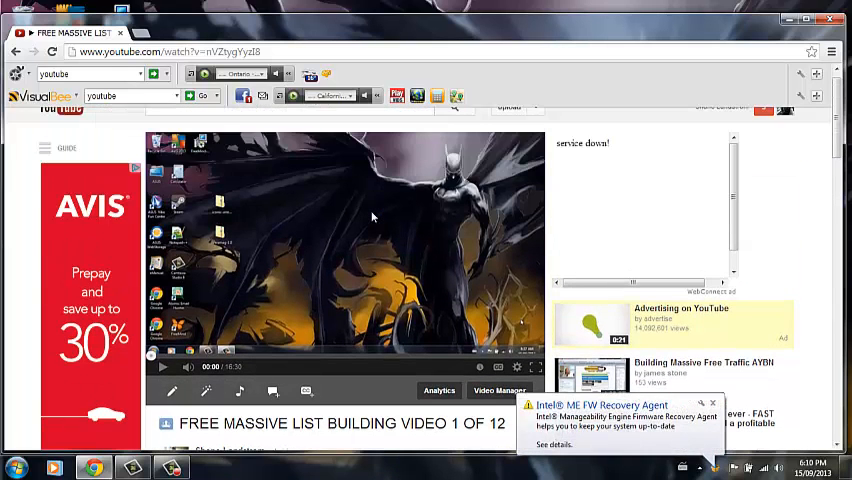
mouse_move(308, 285)
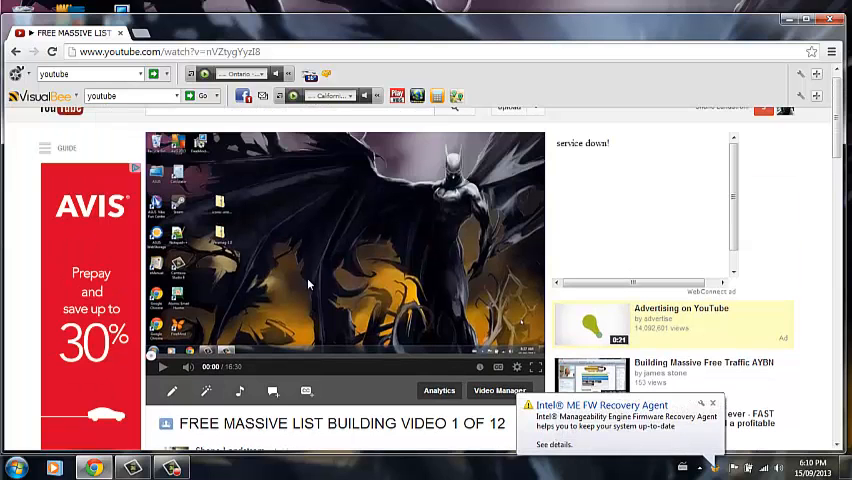
scroll("down", 3)
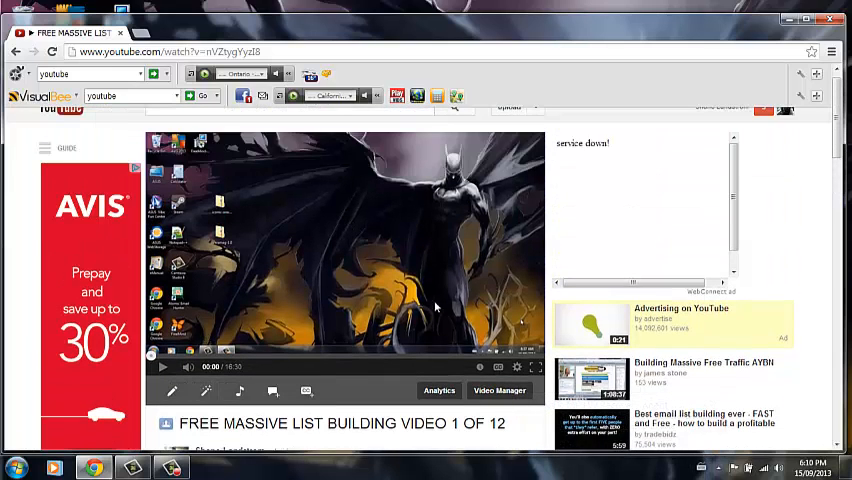
mouse_move(367, 362)
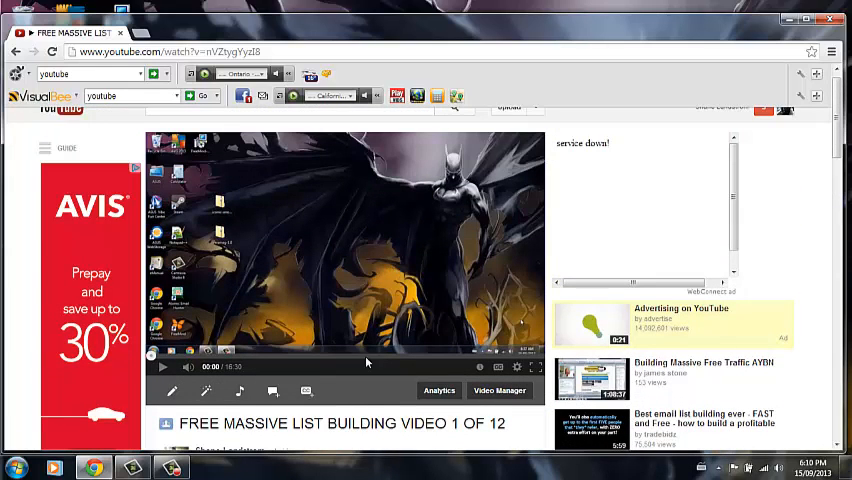
scroll("down", 3)
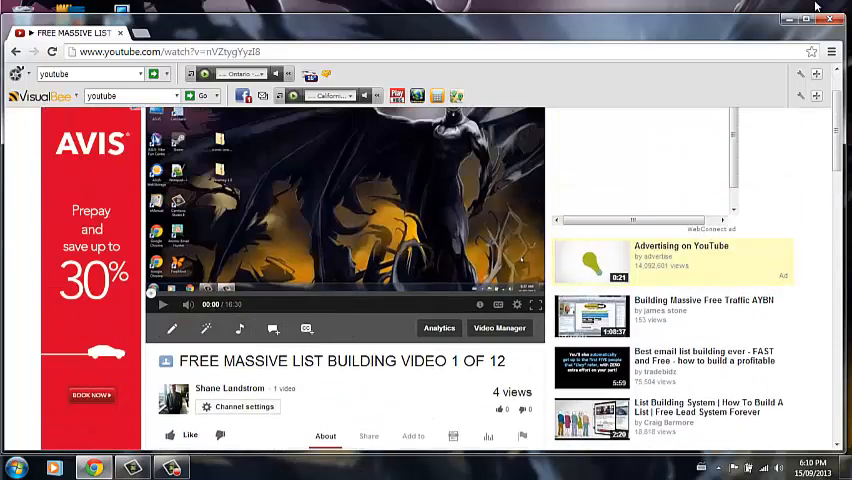
Load shanelandstrom.com in a new tab from the 'shane' address suggestion.
left_click(810, 19)
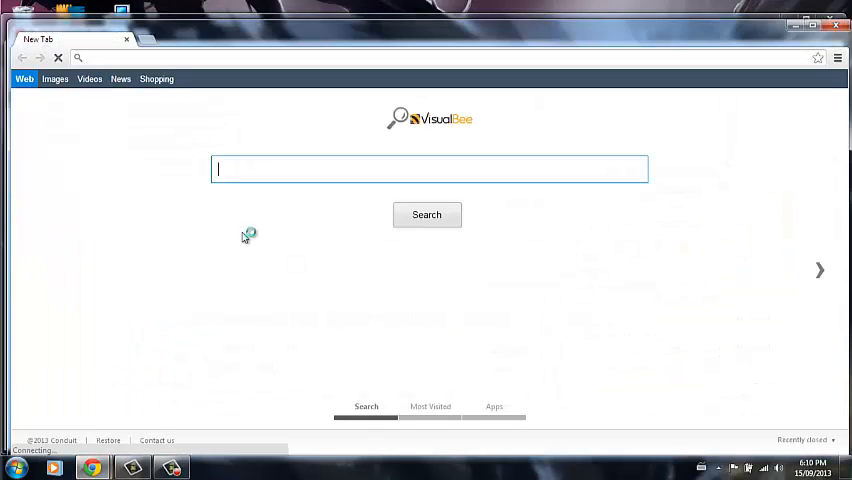
type("shane")
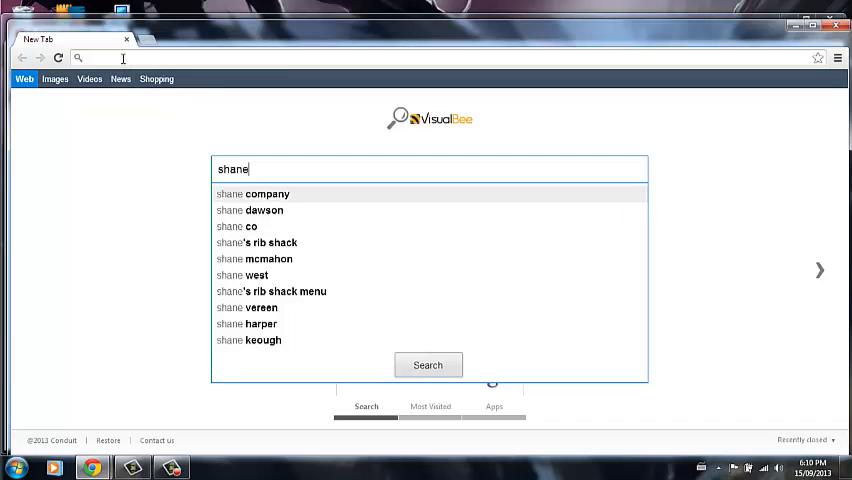
left_click(122, 57)
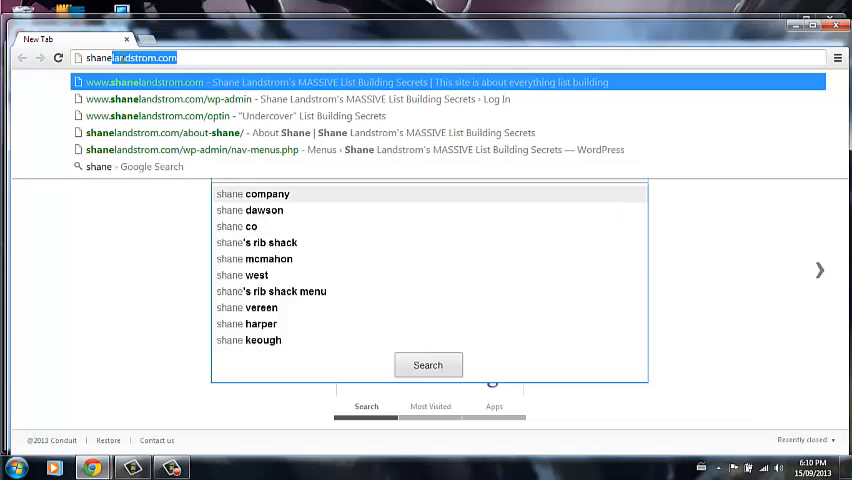
key("Return")
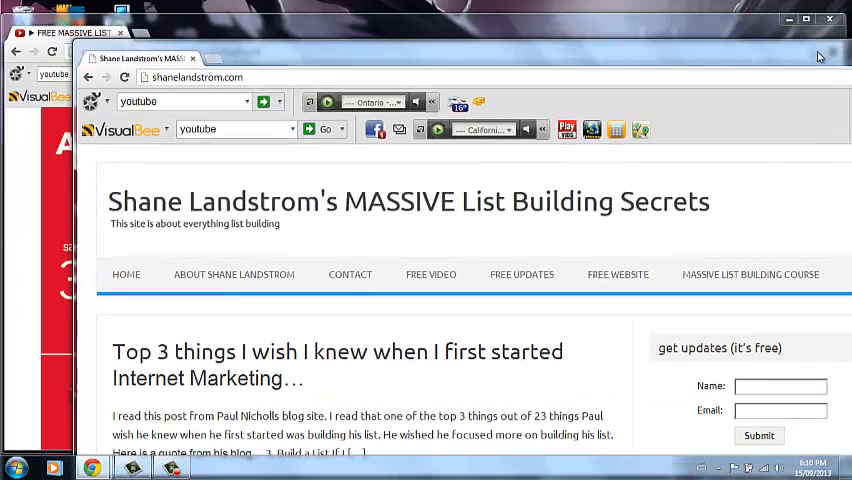
Dock the shanelandstrom.com tab beside the YouTube tab, then scroll the video page.
left_click(807, 18)
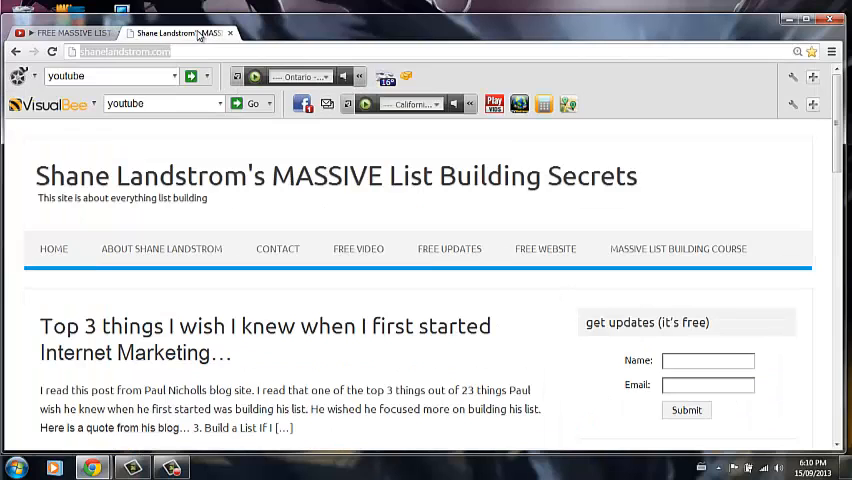
left_click(70, 33)
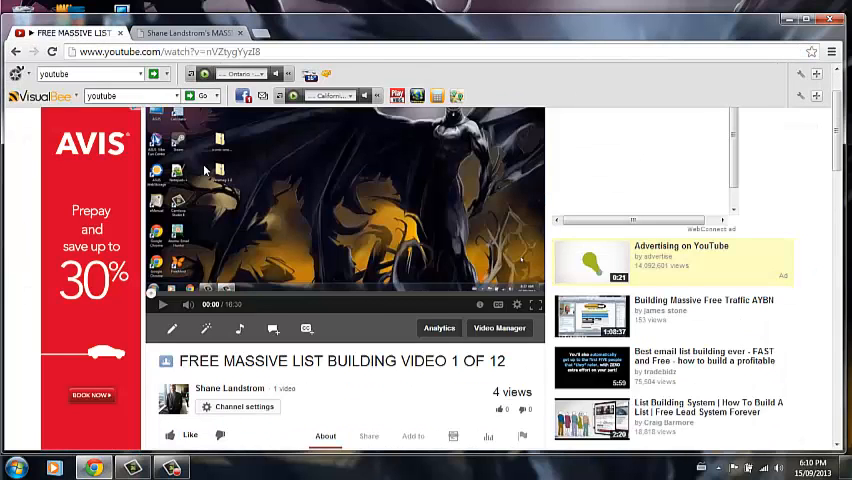
scroll("up", 3)
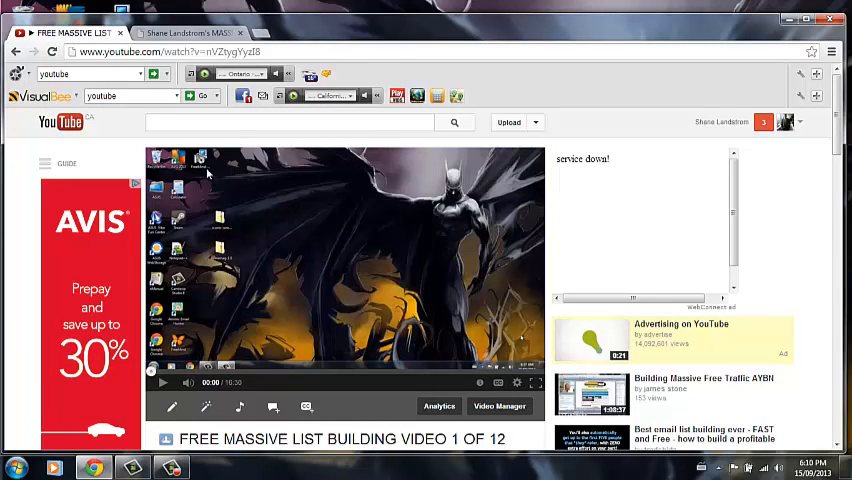
scroll("down", 3)
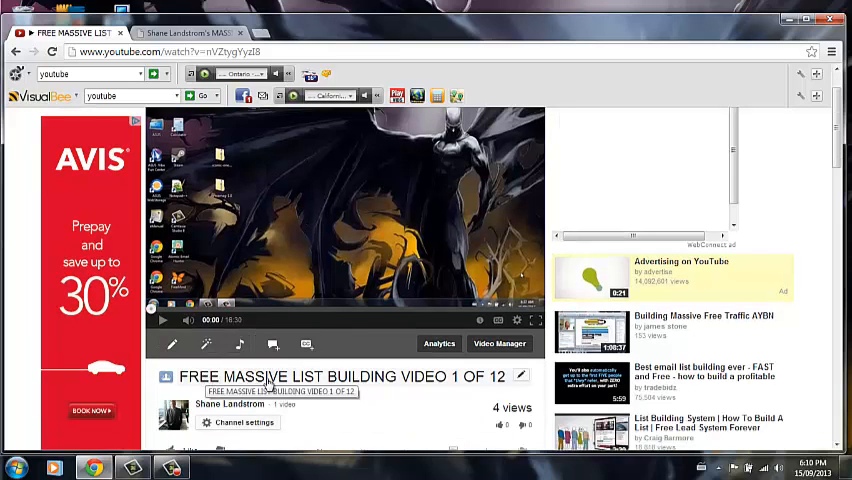
scroll("up", 3)
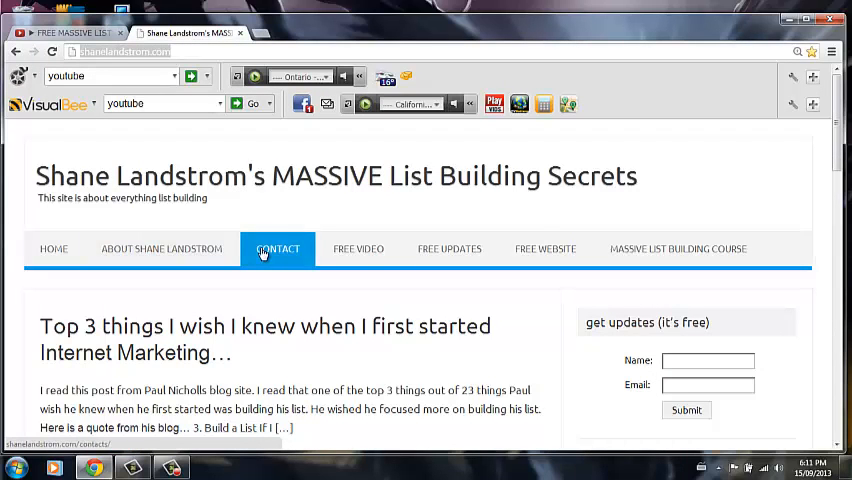
Visit the site's Contact and About Shane pages, then go back to the YouTube video.
left_click(278, 249)
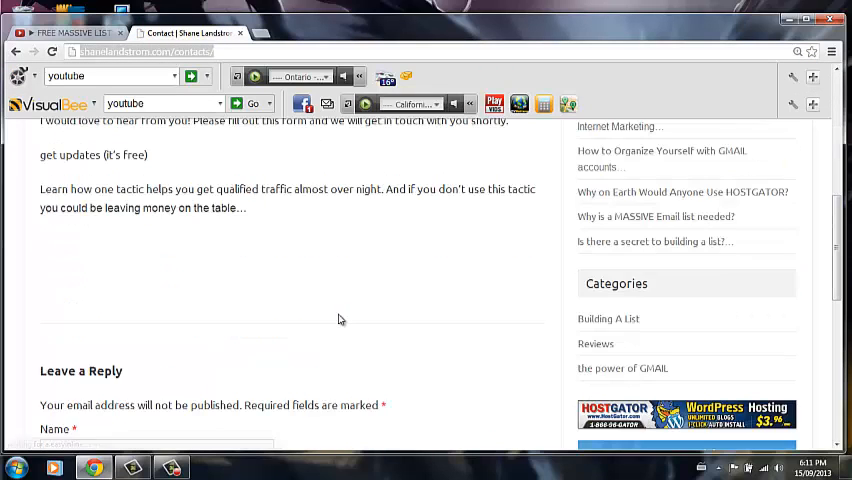
scroll("up", 3)
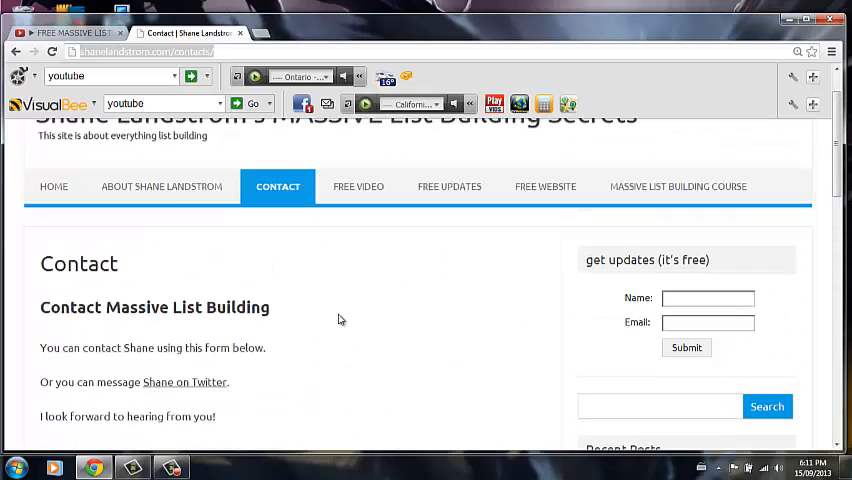
left_click(161, 187)
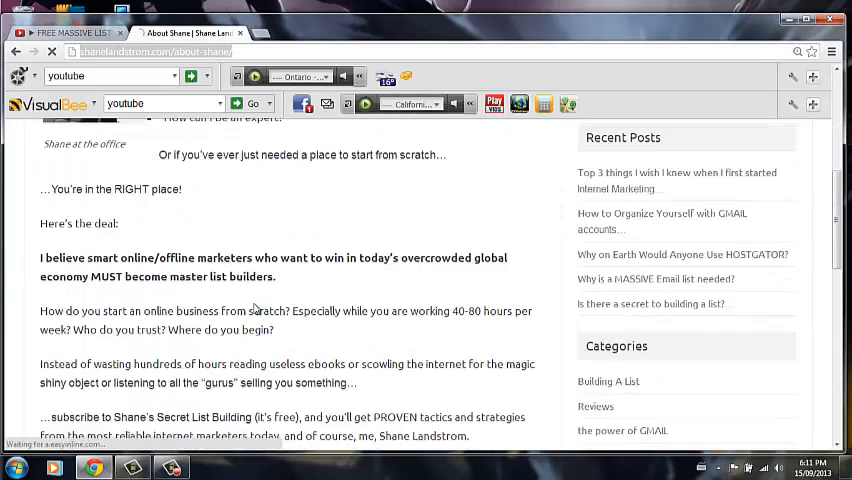
scroll("up", 3)
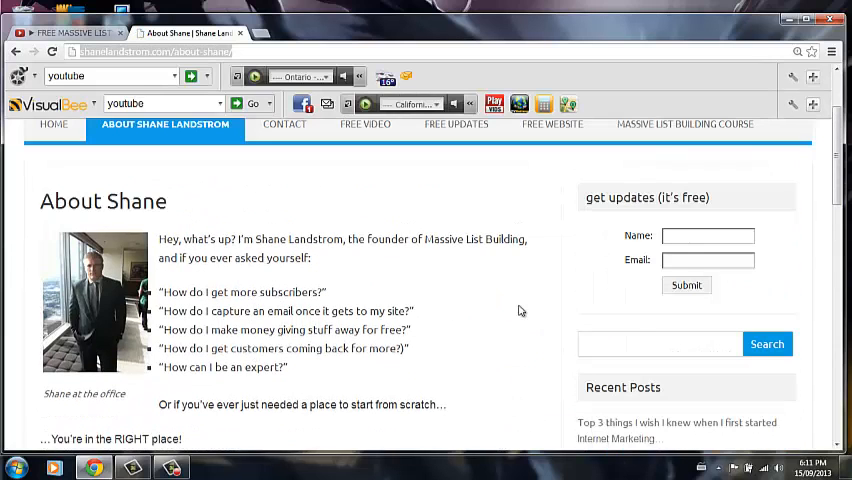
left_click(708, 235)
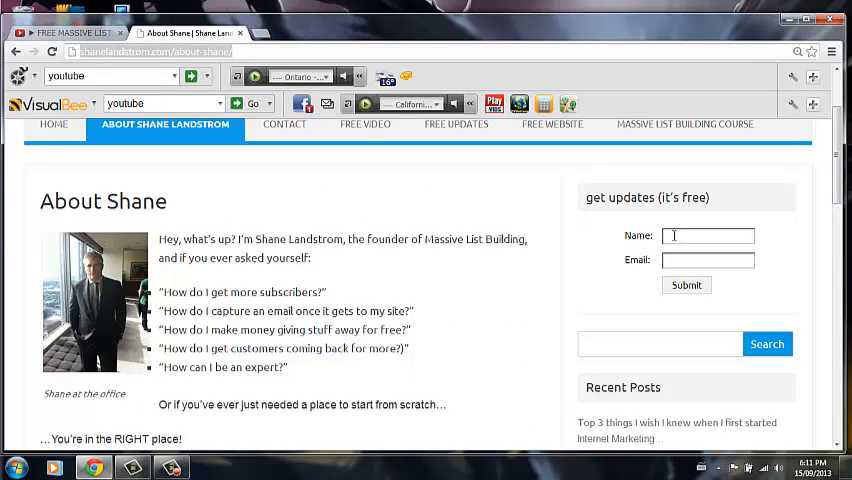
scroll("up", 3)
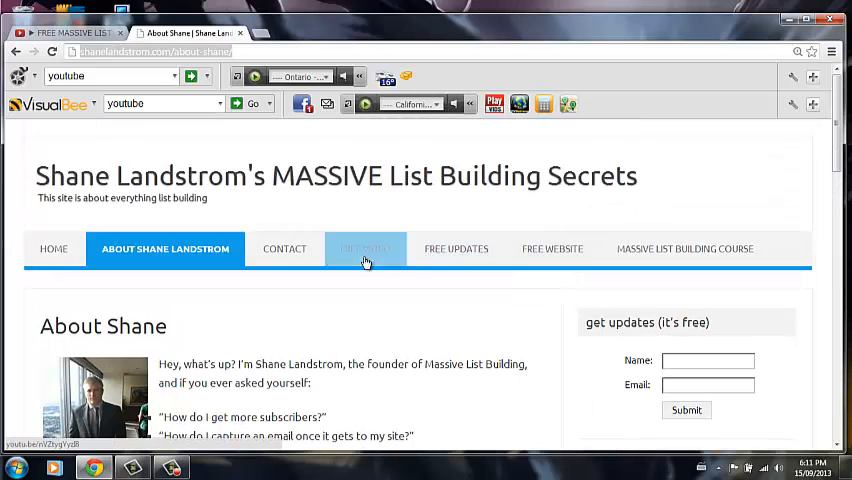
mouse_move(685, 249)
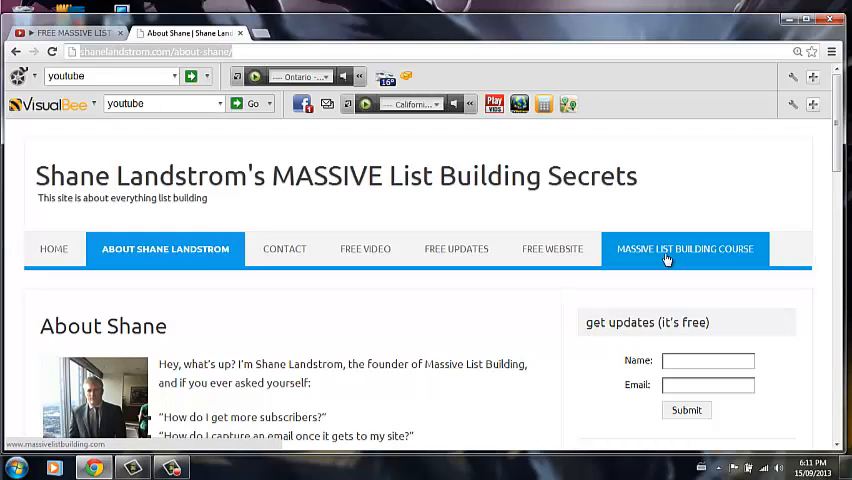
mouse_move(335, 284)
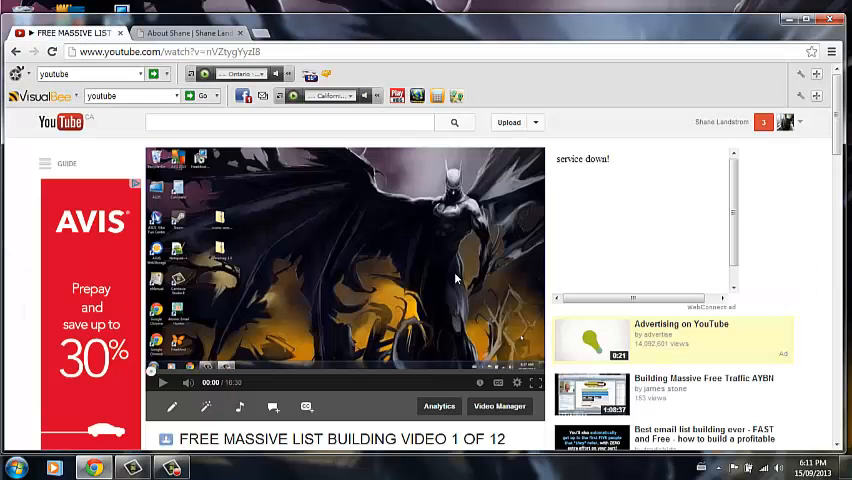
mouse_move(307, 255)
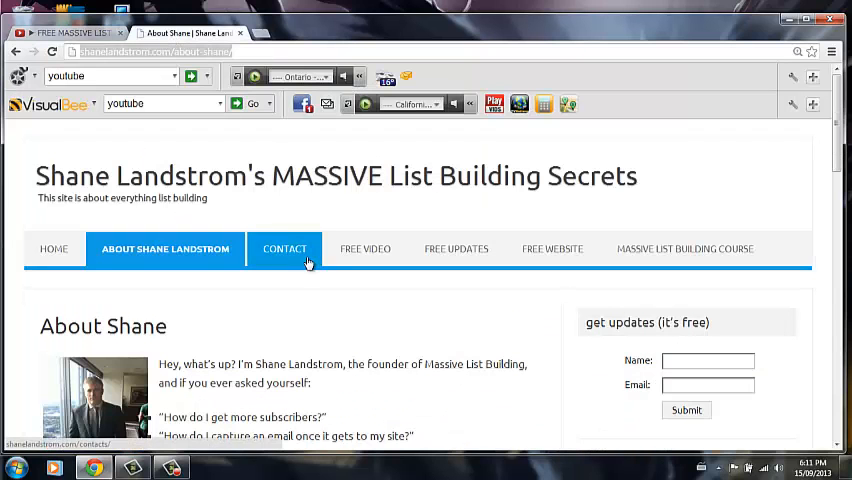
mouse_move(359, 200)
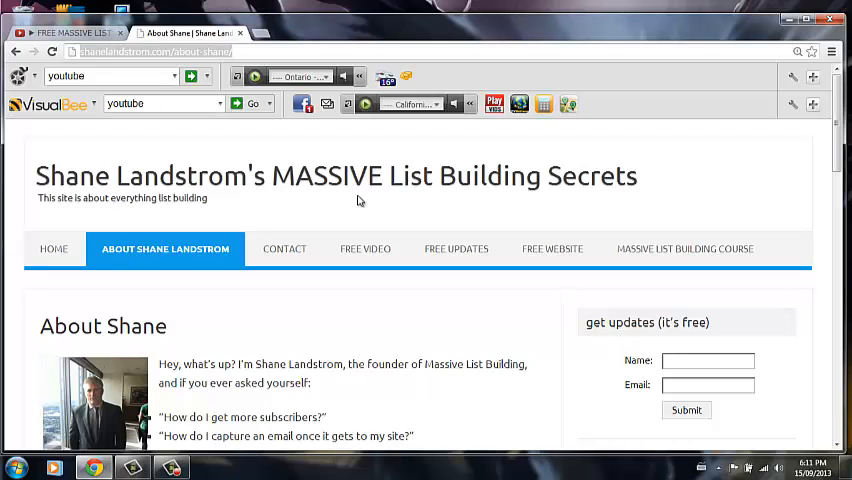
left_click(65, 33)
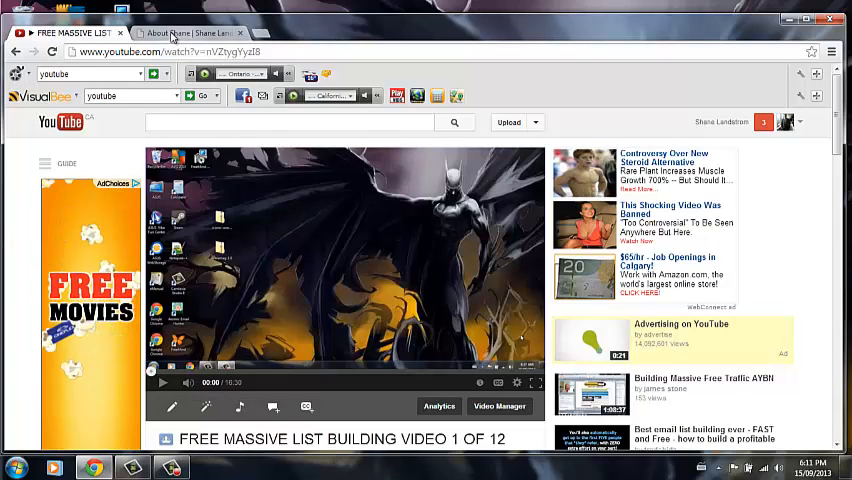
Return to the 'About Shane | Shane Landstrom' tab.
left_click(175, 33)
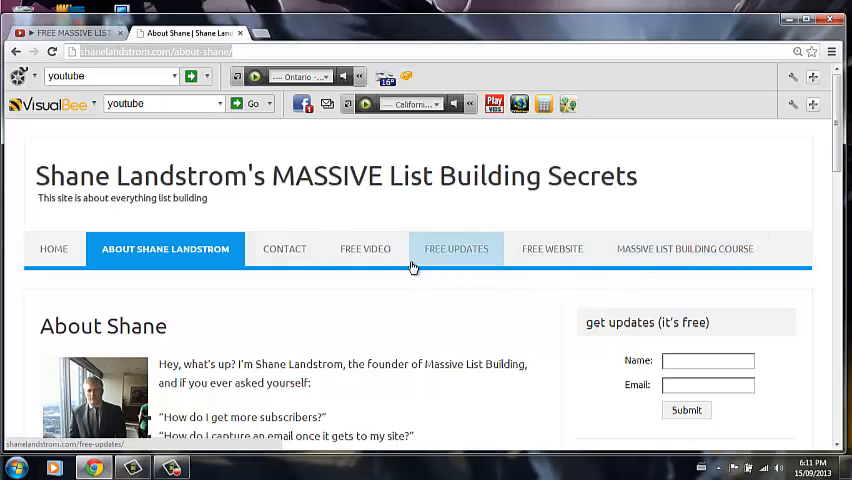
Scroll down through the Home page's blog posts and back up.
scroll("down", 3)
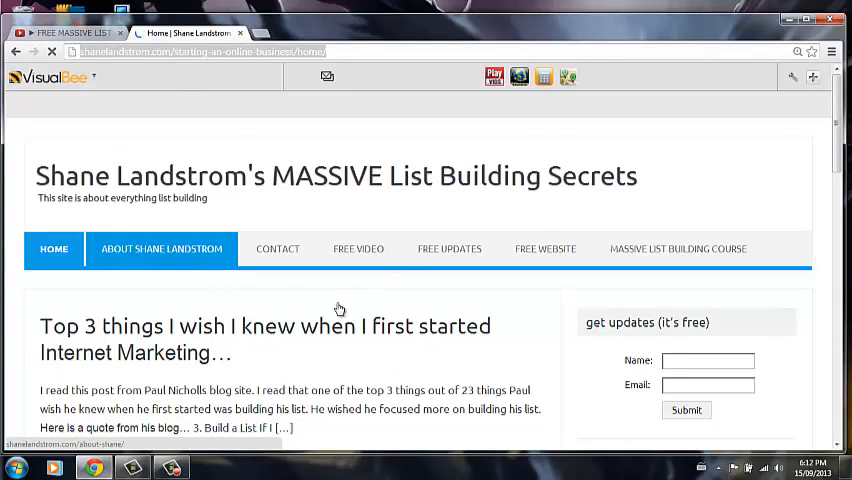
scroll("down", 3)
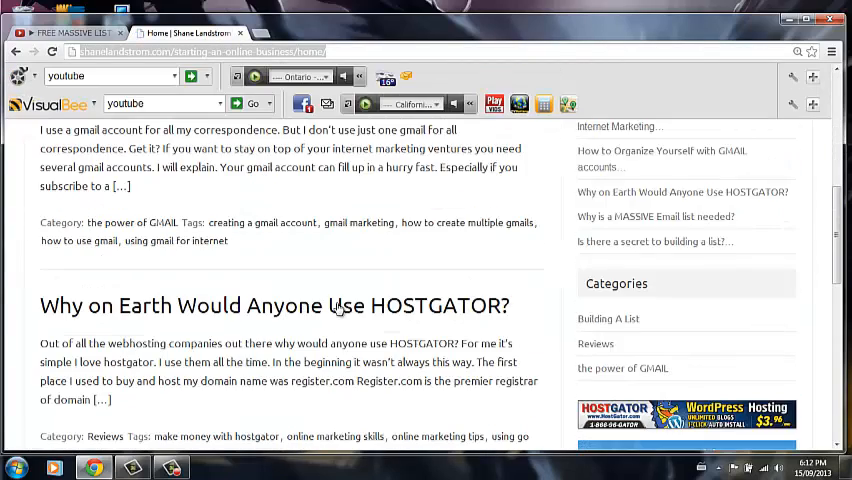
scroll("down", 3)
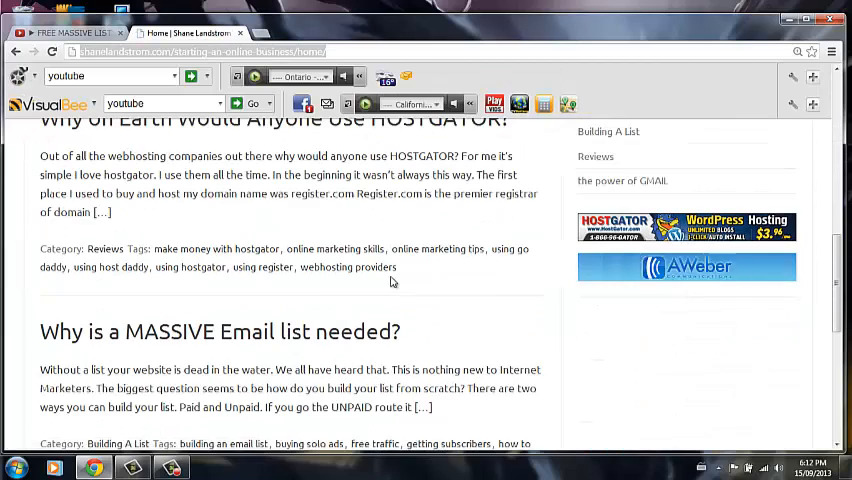
scroll("up", 3)
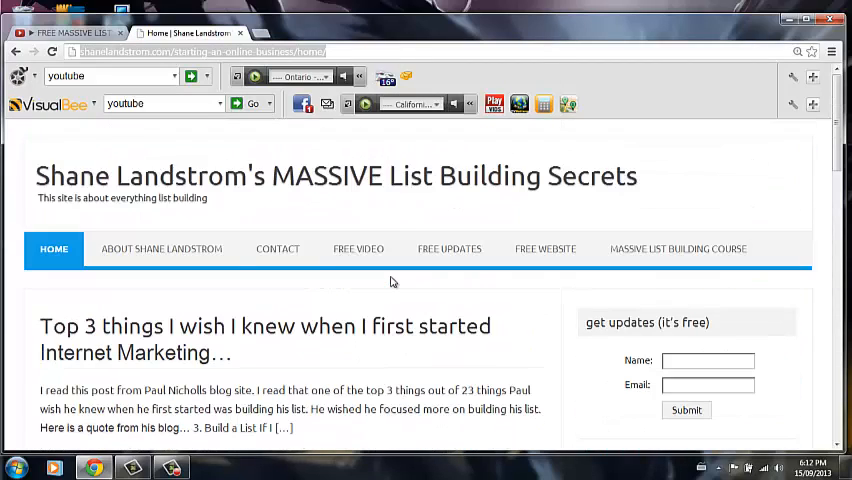
mouse_move(508, 178)
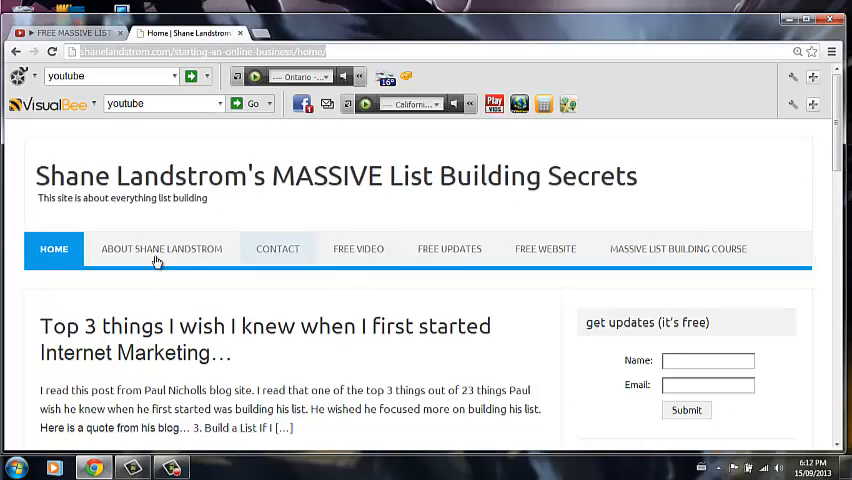
mouse_move(225, 292)
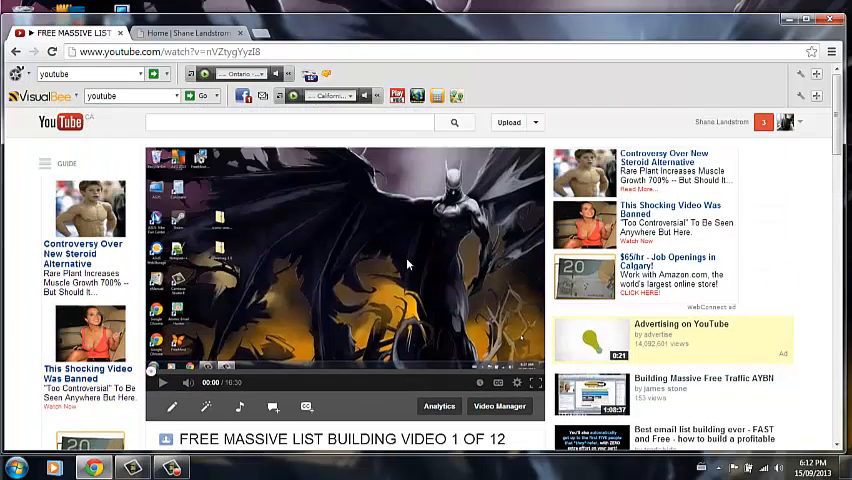
mouse_move(408, 230)
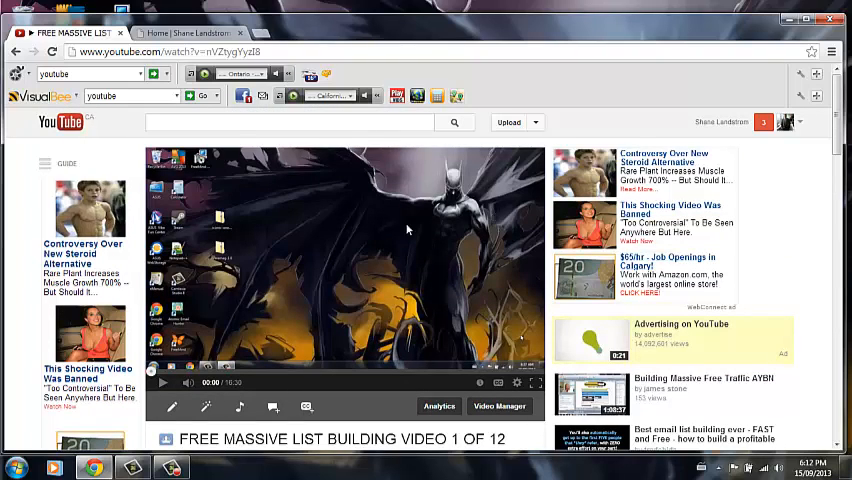
mouse_move(422, 224)
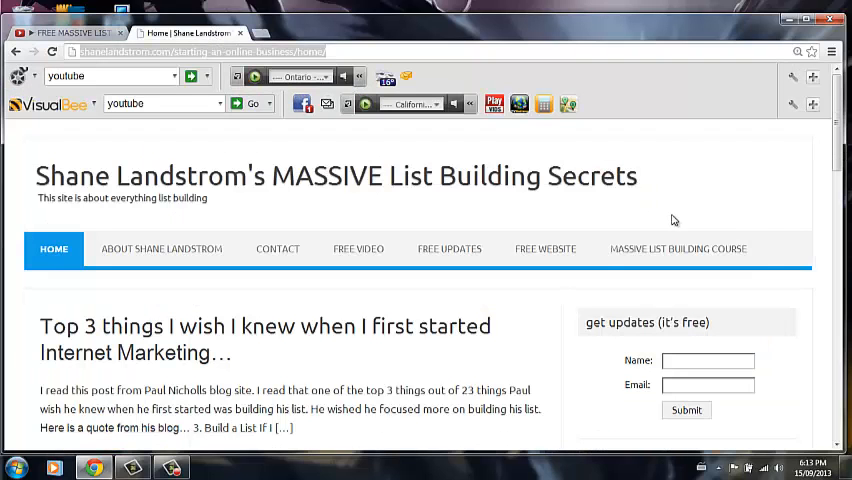
mouse_move(640, 265)
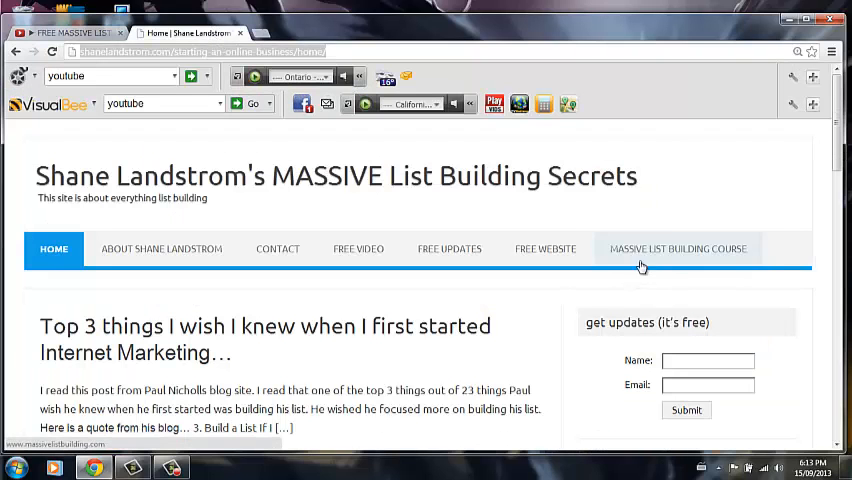
mouse_move(640, 249)
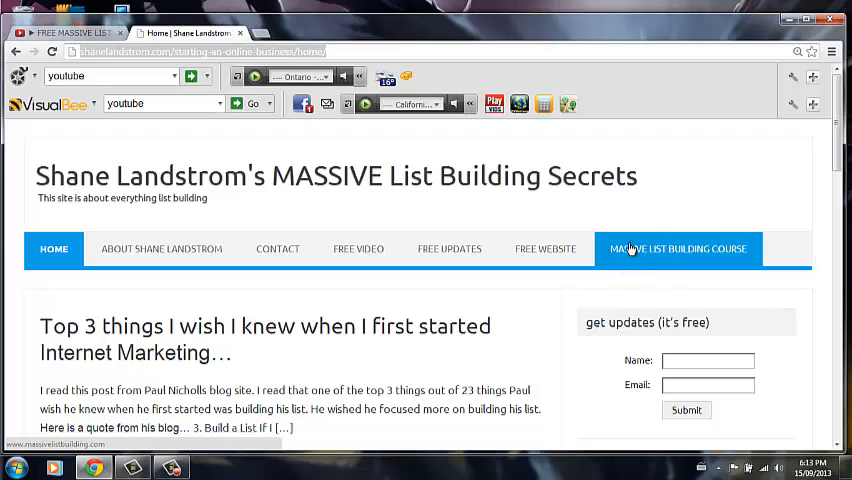
mouse_move(678, 255)
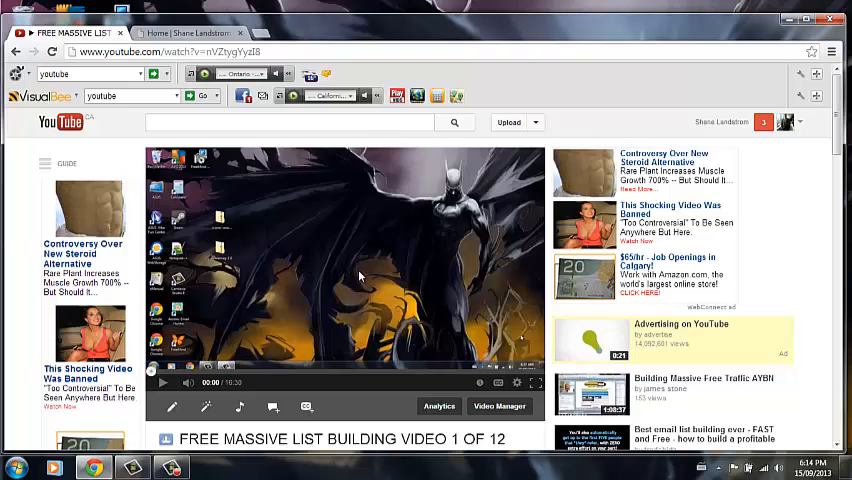
Scroll the video page down and up, then show the 'Home | Shane Landstrom' tab.
scroll("down", 3)
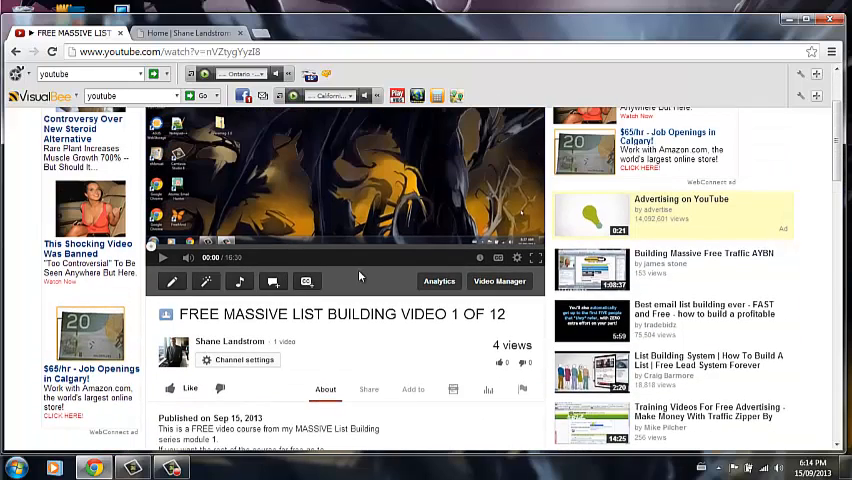
scroll("up", 3)
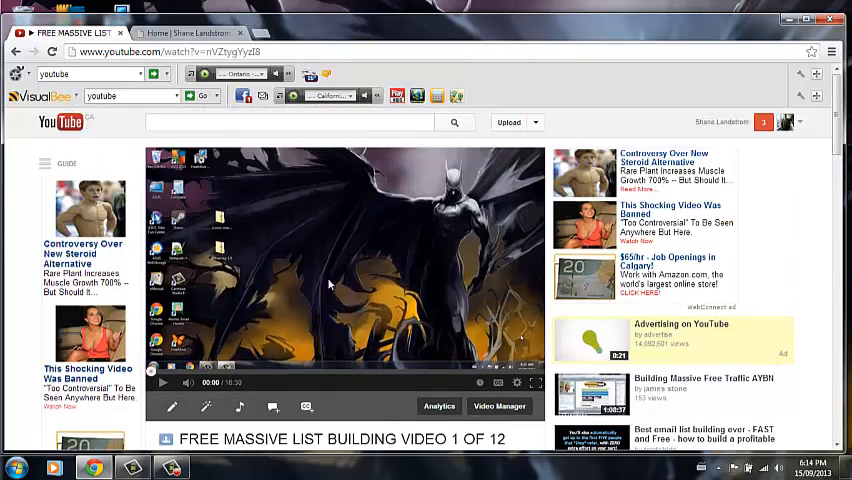
mouse_move(416, 254)
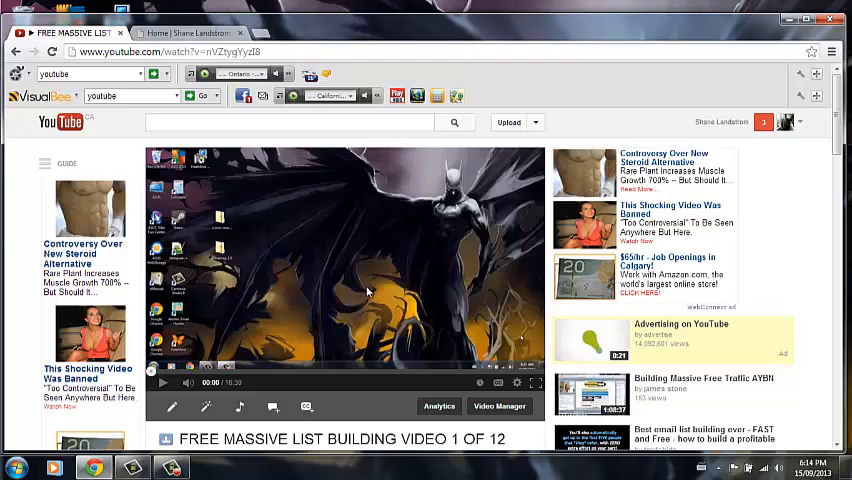
left_click(185, 33)
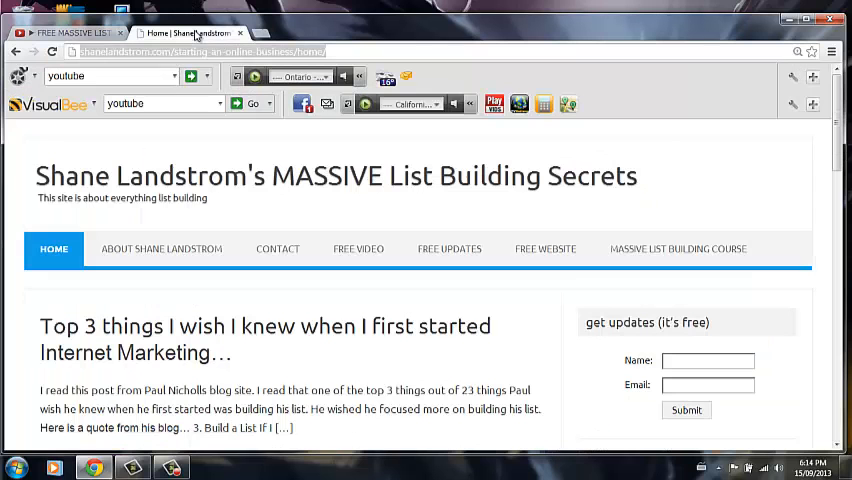
mouse_move(343, 306)
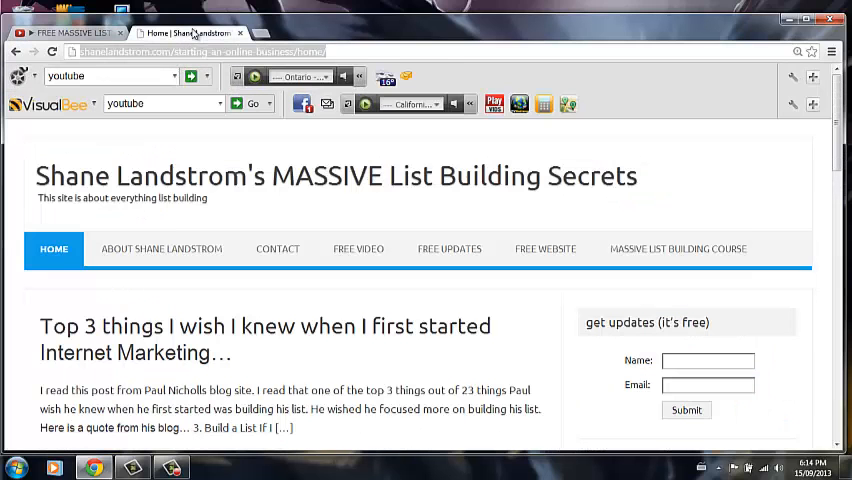
Alternate between the YouTube video and the site's Home page, ending on YouTube.
left_click(65, 33)
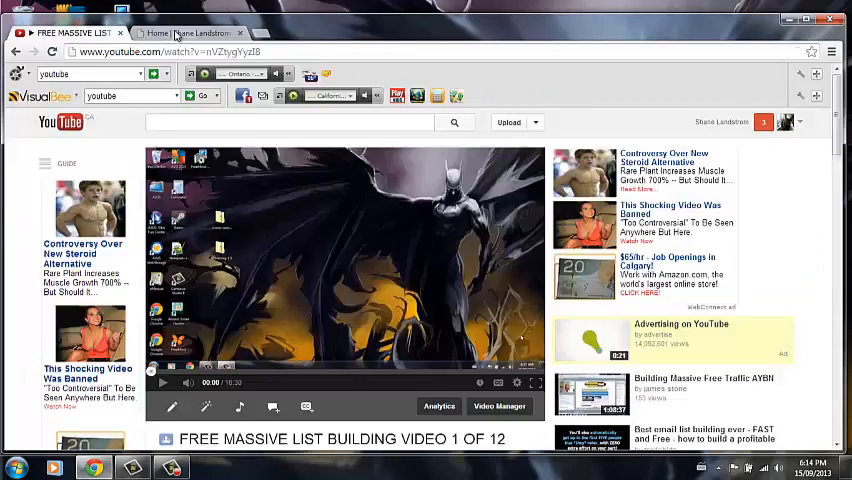
left_click(190, 33)
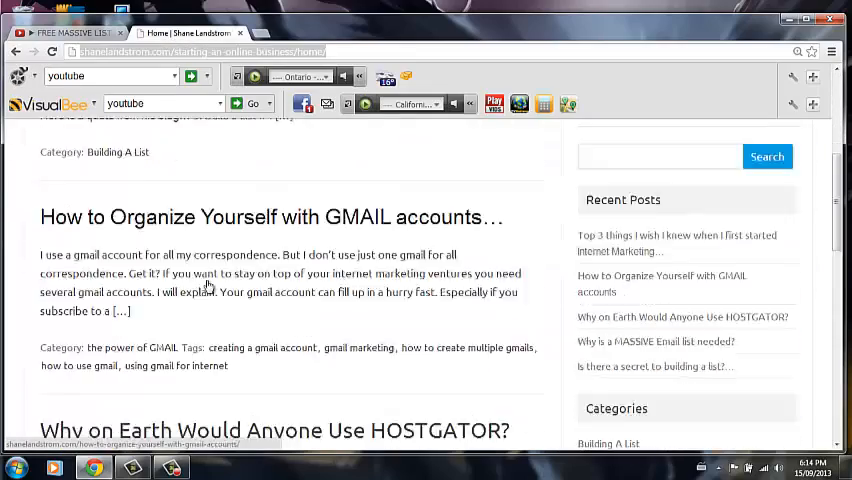
scroll("up", 3)
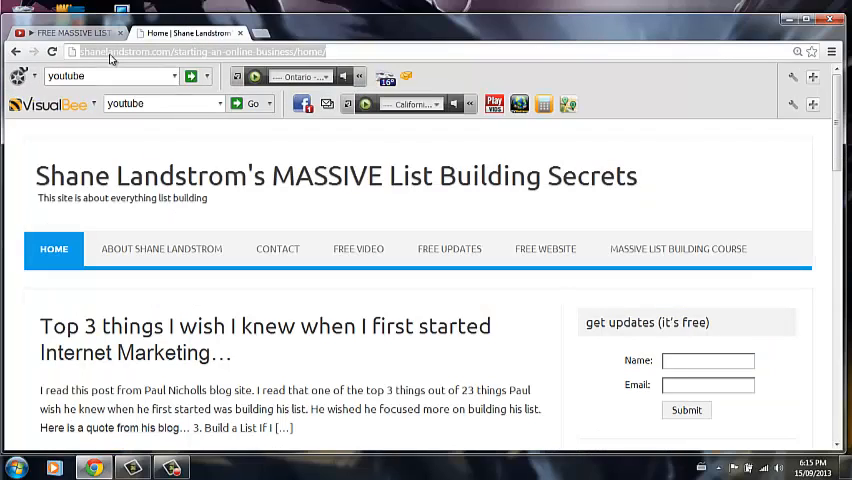
left_click(70, 33)
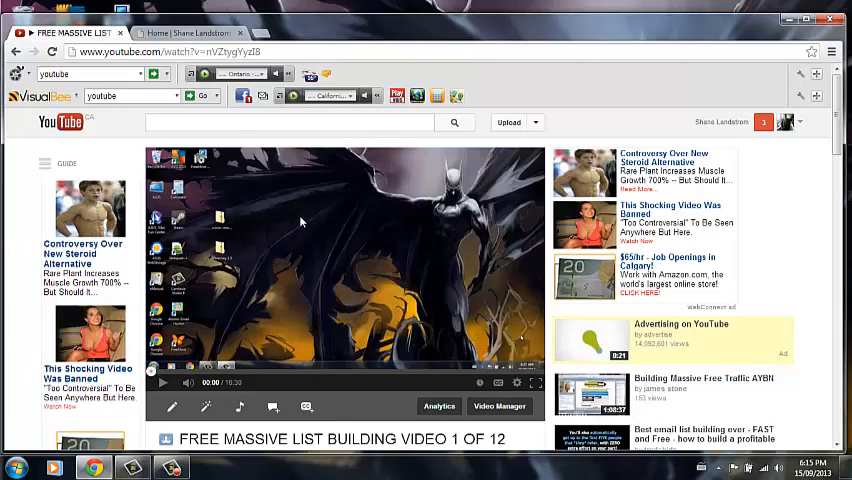
mouse_move(354, 234)
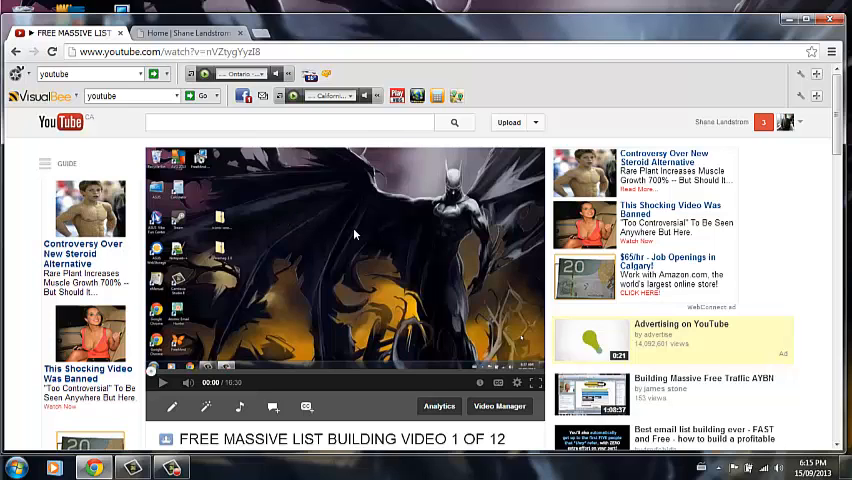
mouse_move(380, 317)
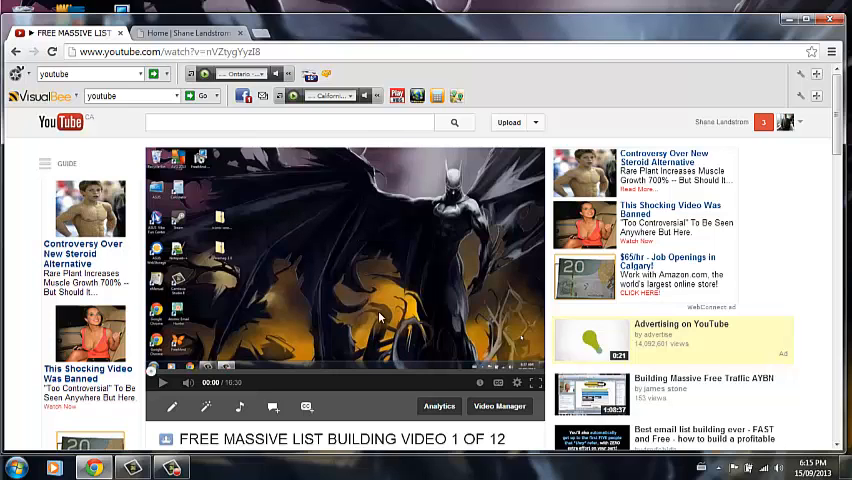